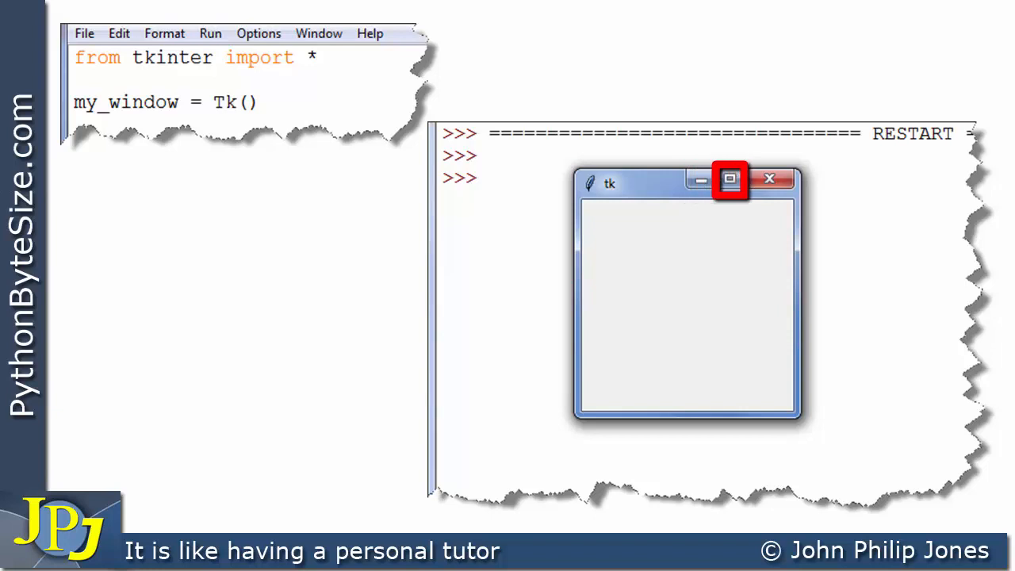
pyautogui.moveTo(768, 178)
pyautogui.write('#')
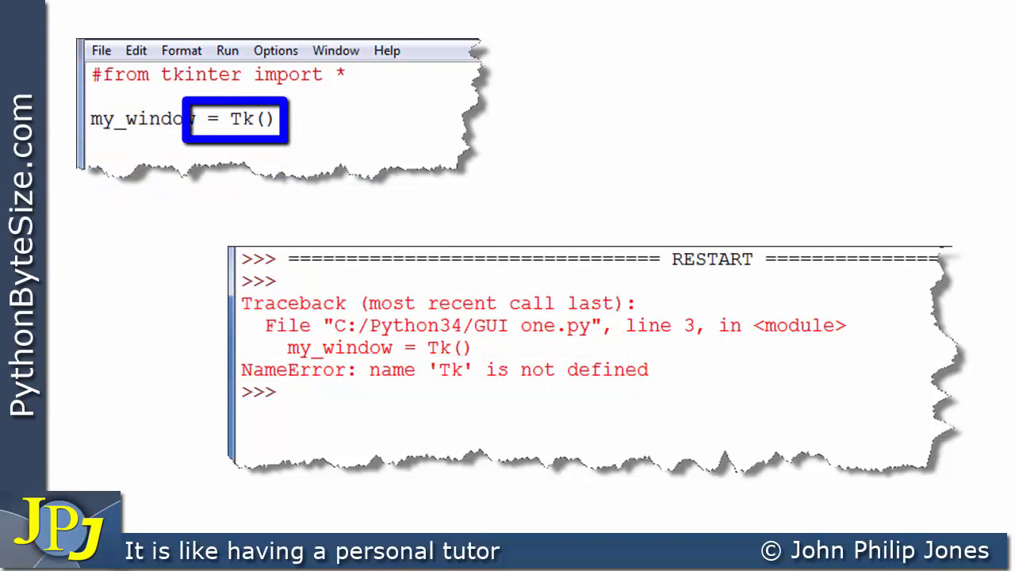
# - Comment out 'from tkinter import *' and rerun to get NameError: name 'Tk' is not defined
pyautogui.click(219, 75)
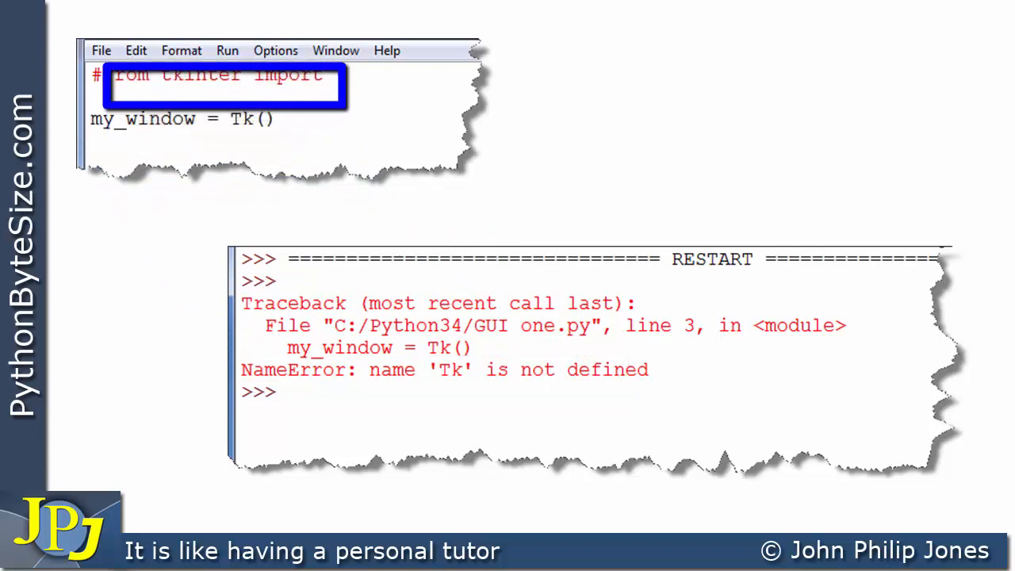